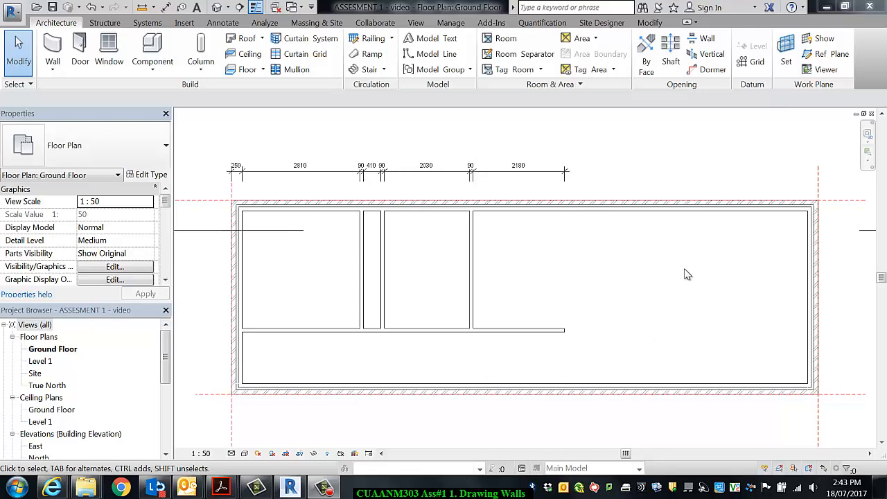
mouse_move(442, 161)
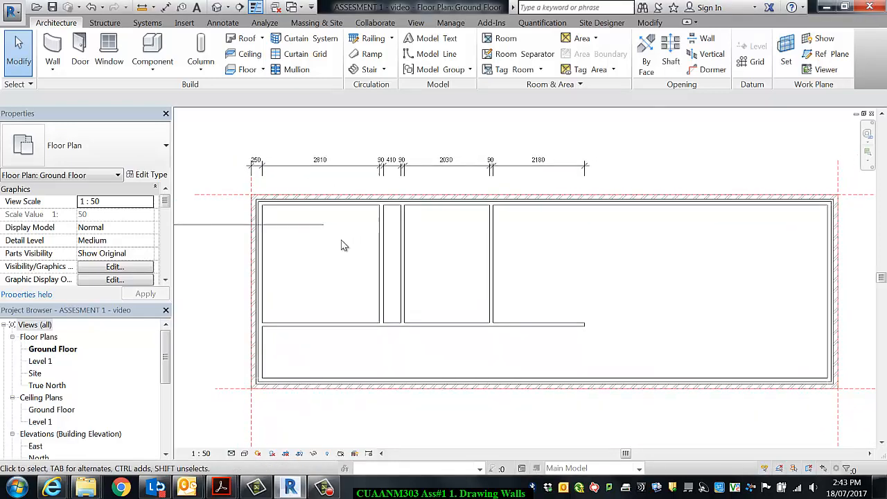
mouse_move(342, 252)
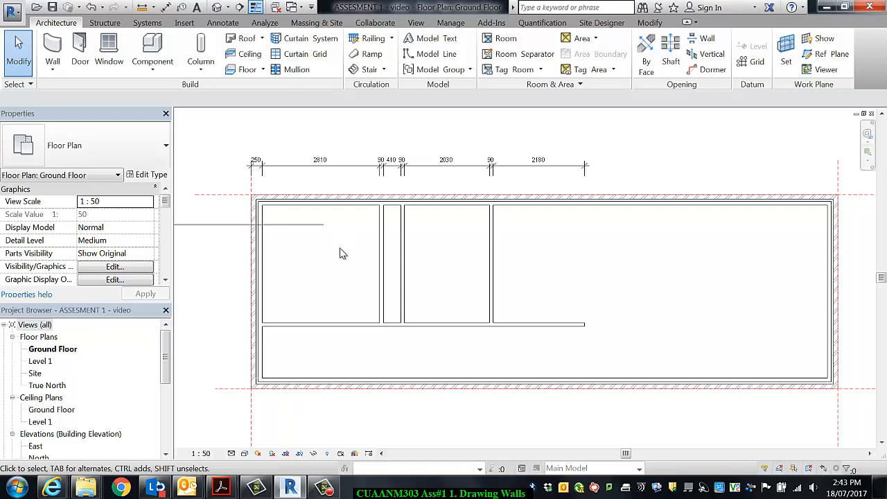
mouse_move(388, 346)
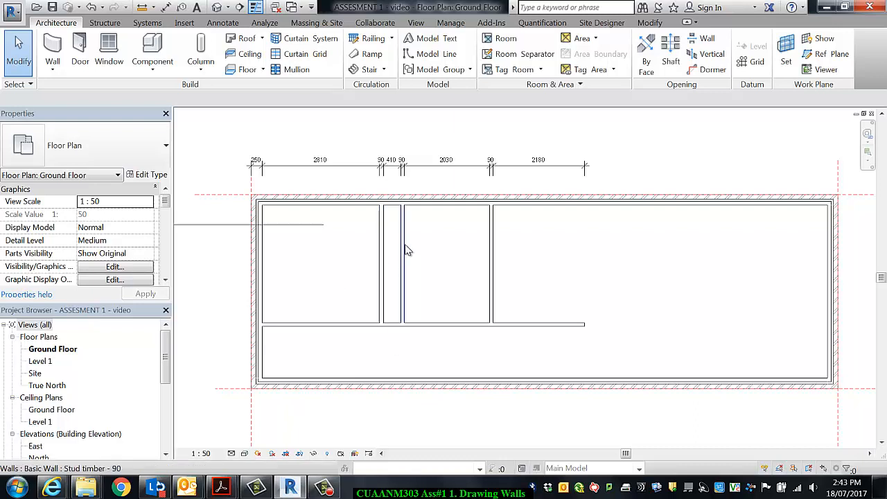
mouse_move(388, 280)
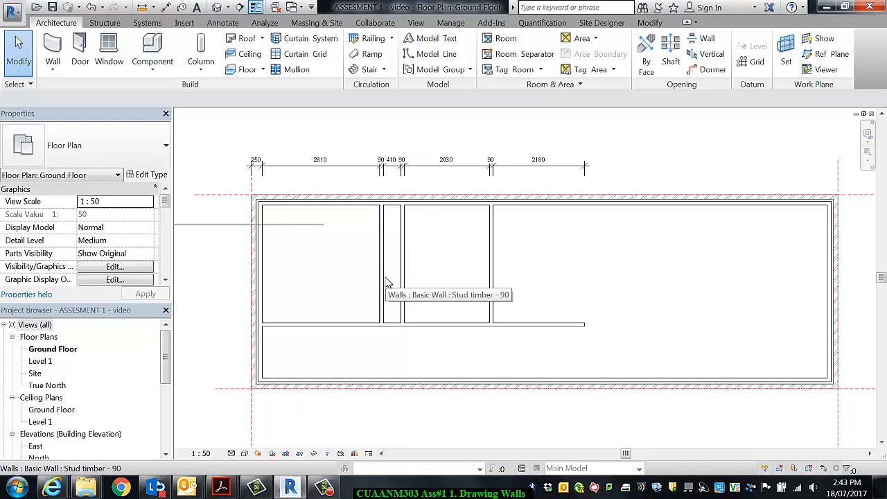
mouse_move(407, 289)
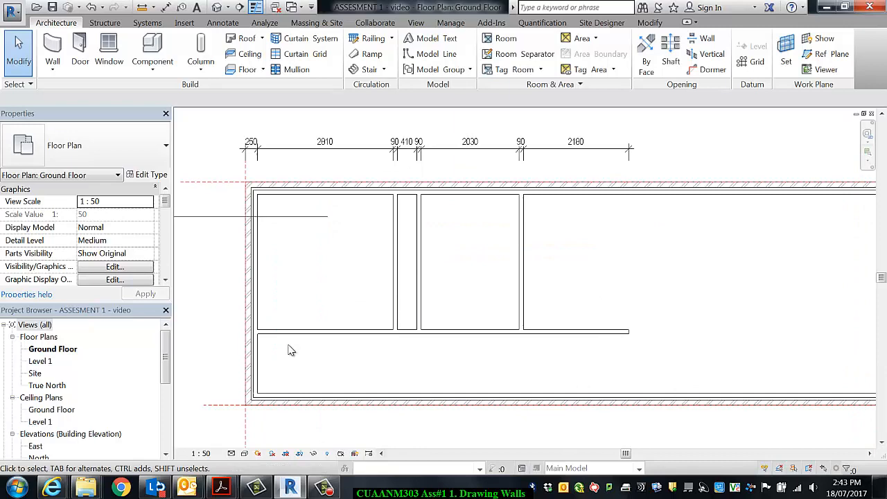
Select the first room's right stud wall and change its 2810 dimension to 2785
click(440, 326)
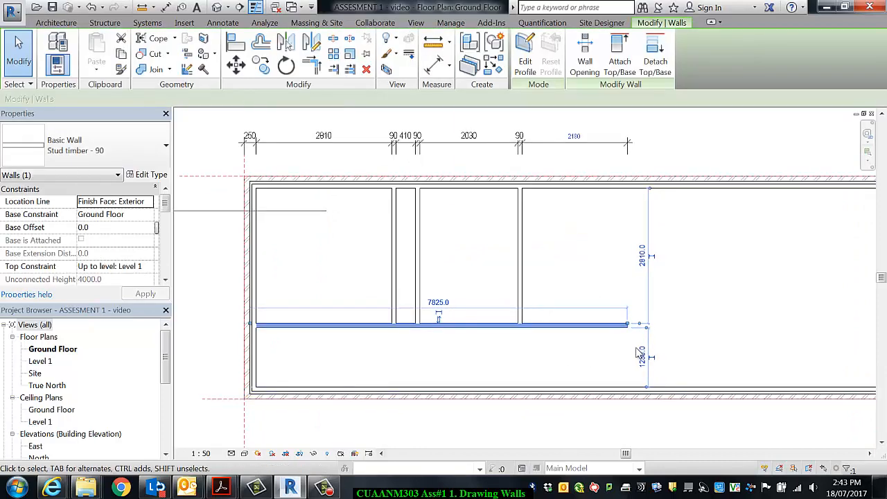
click(55, 22)
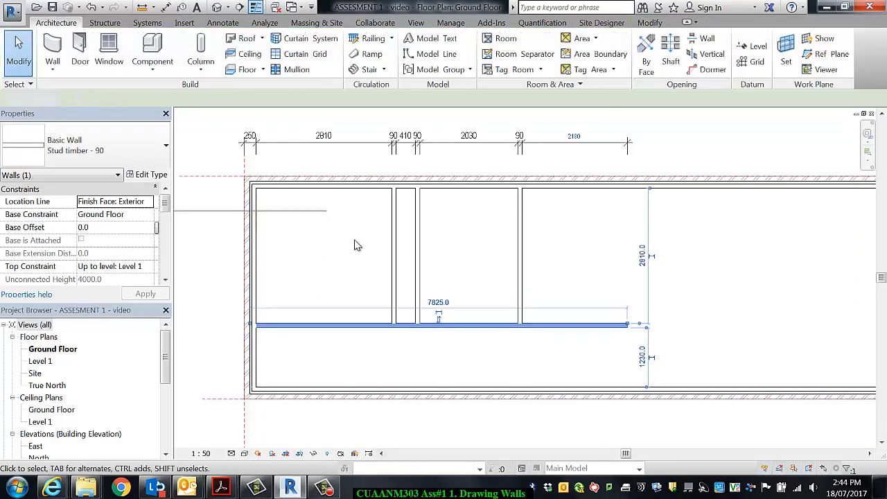
click(396, 253)
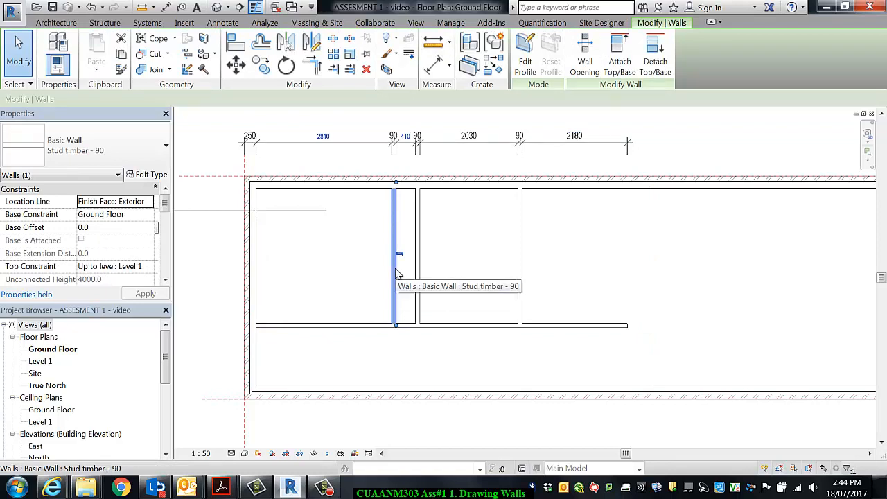
click(323, 136)
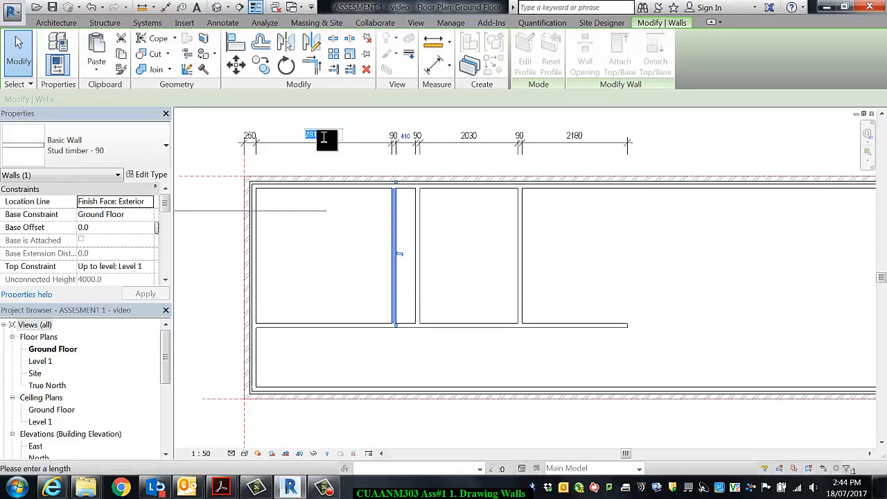
text(278)
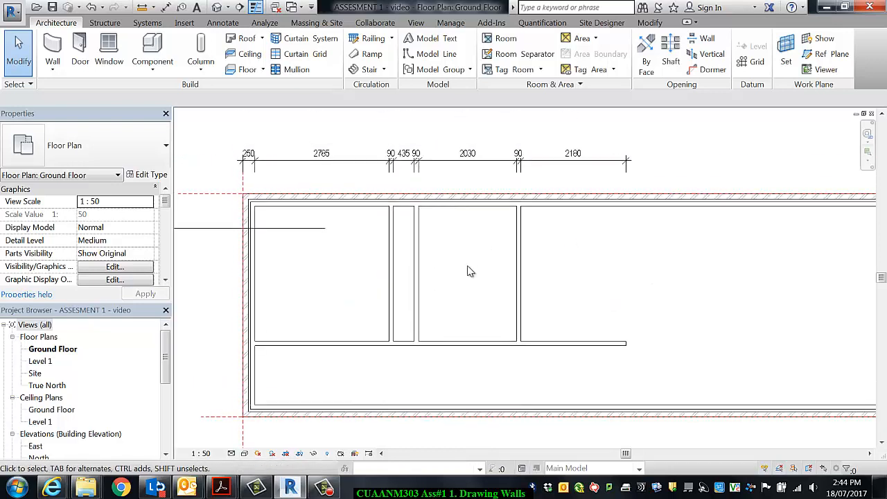
Select the wall right of the narrow gap and change its 435 dimension to 575
click(393, 274)
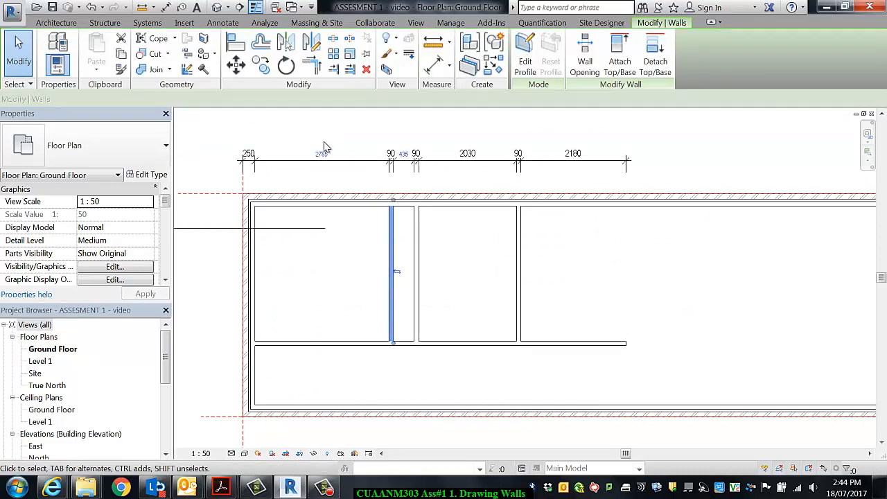
click(394, 270)
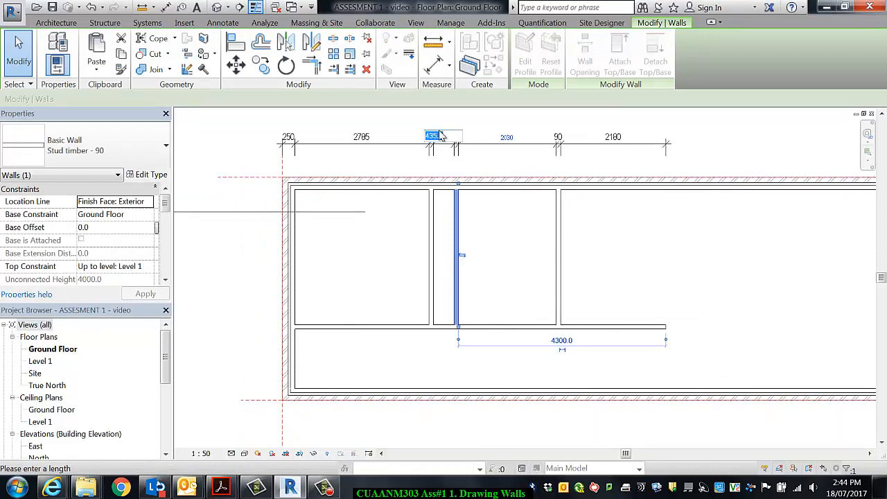
text(575)
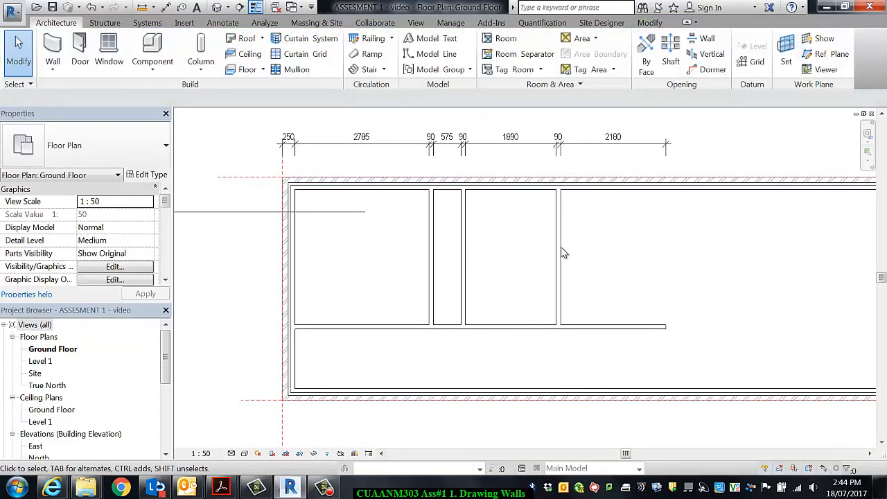
Select the third room's right wall and change its 1890 dimension to 2510
click(560, 256)
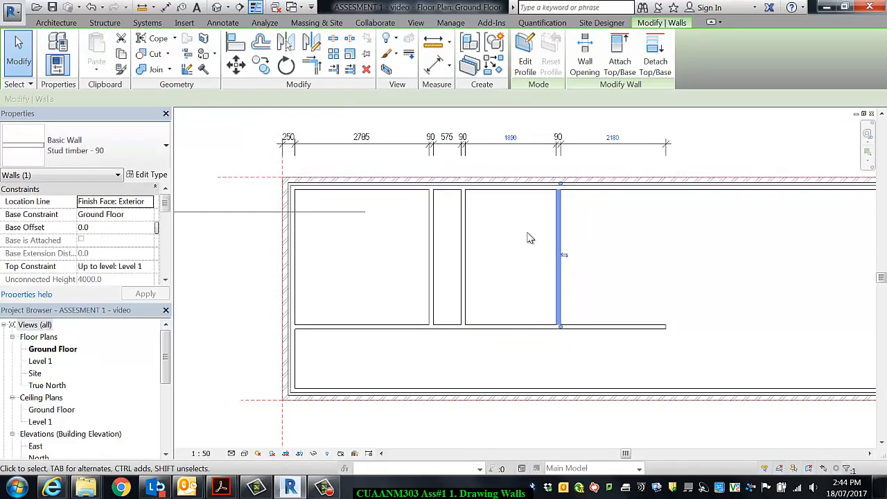
mouse_move(626, 152)
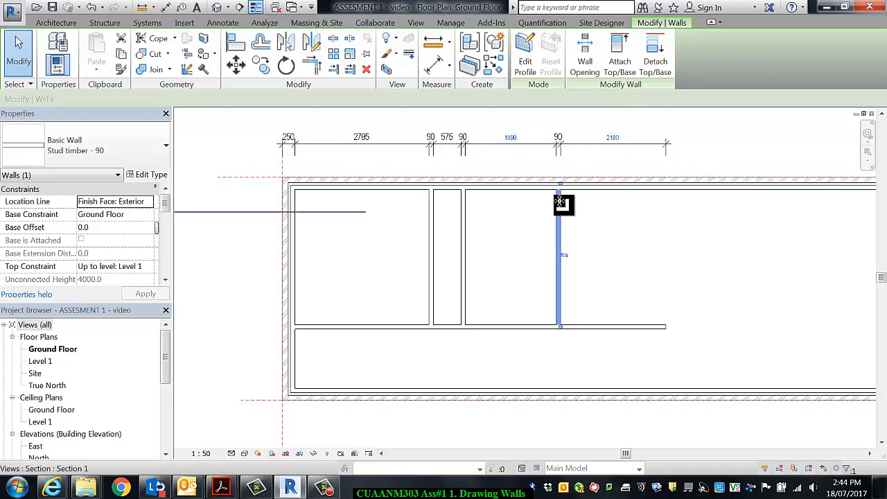
mouse_move(538, 236)
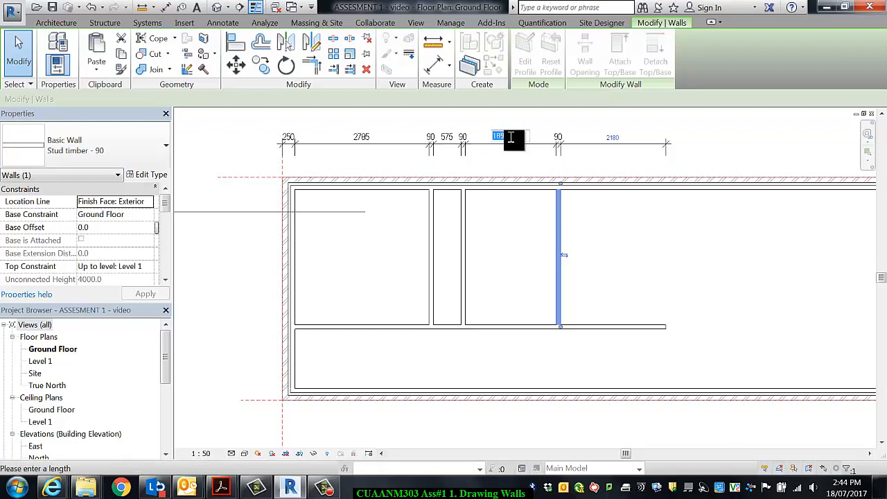
text(2510)
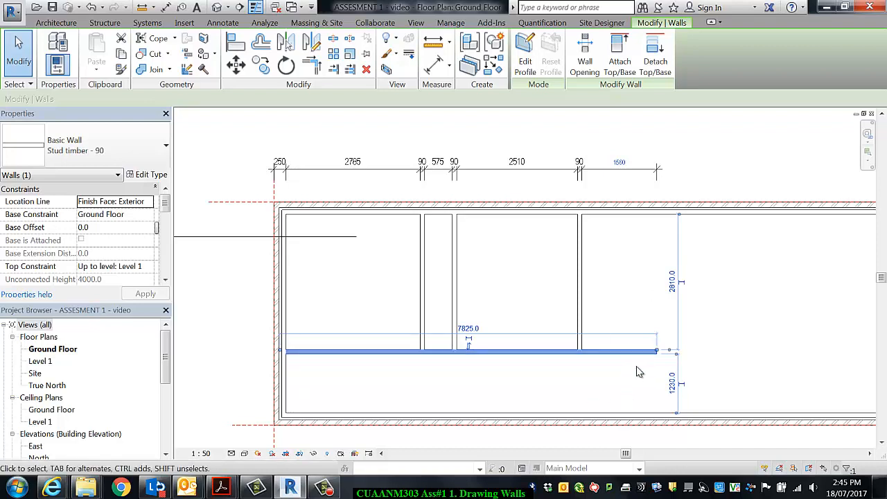
Select the long horizontal wall and set its last dimension segment to 700
click(616, 161)
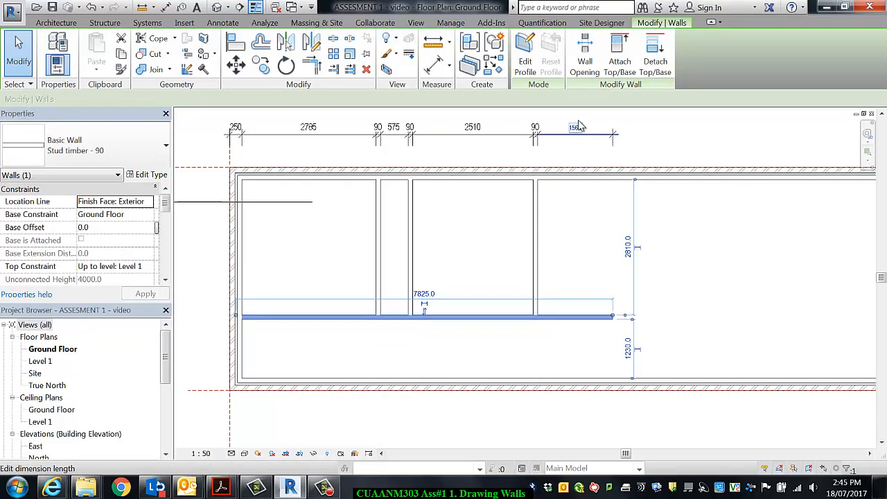
text(700)
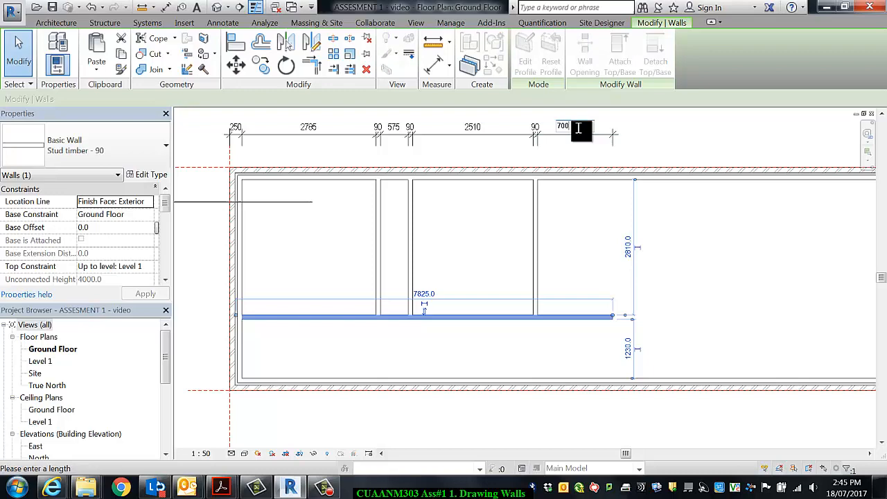